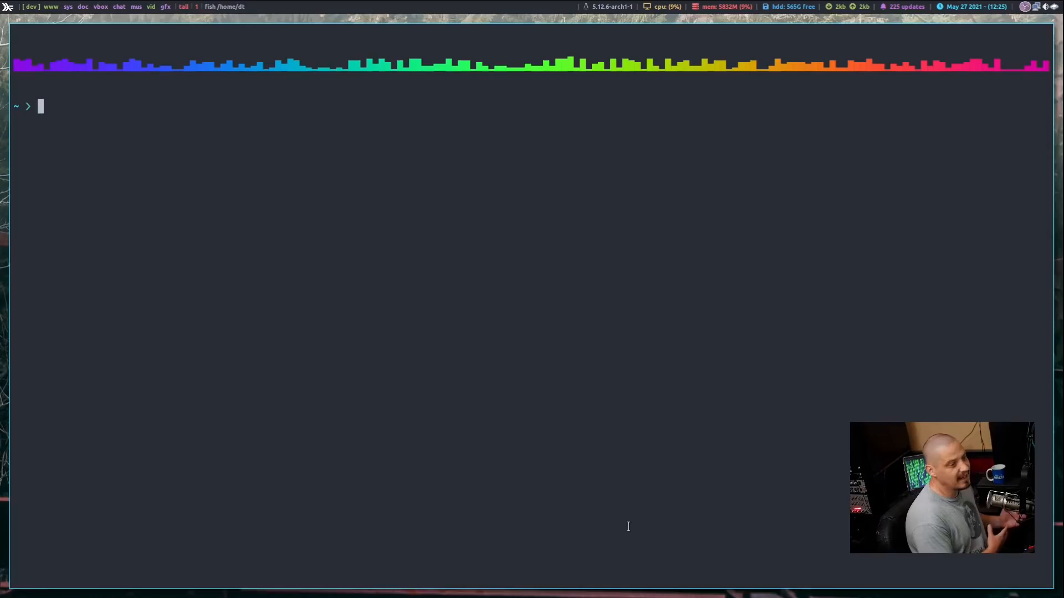
# - Launch Amfora on the distro.tube Gemini capsule from the fish shell
pyautogui.write('amfora distro.tube')
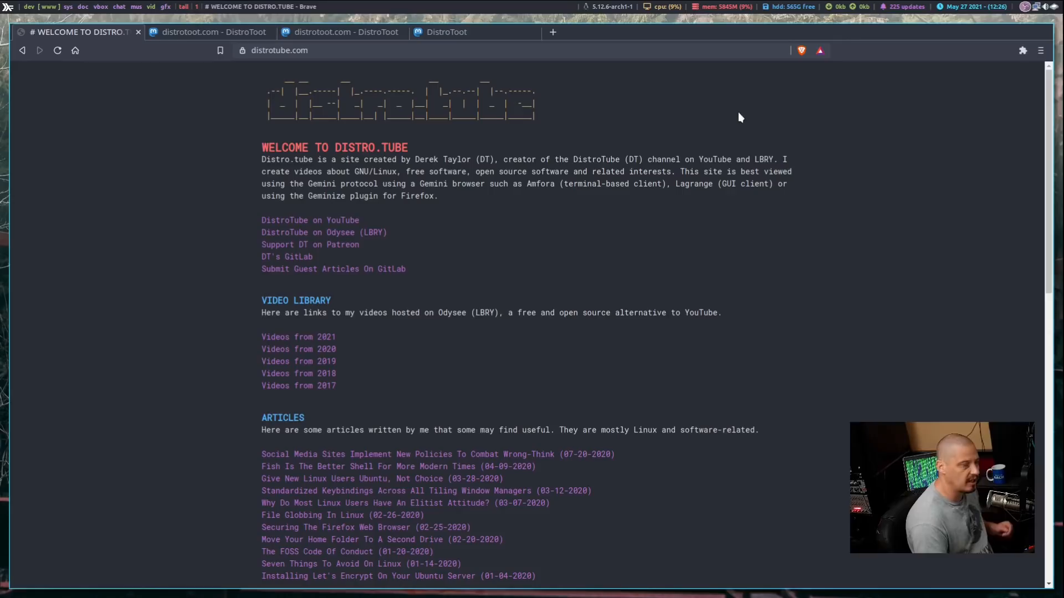
pyautogui.moveTo(298, 337)
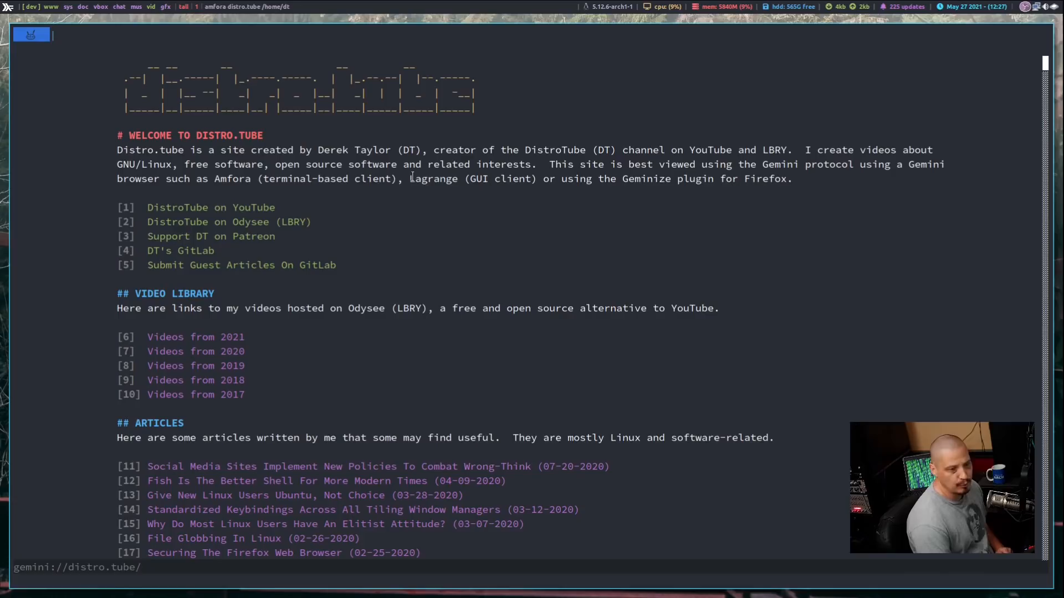
pyautogui.moveTo(425, 405)
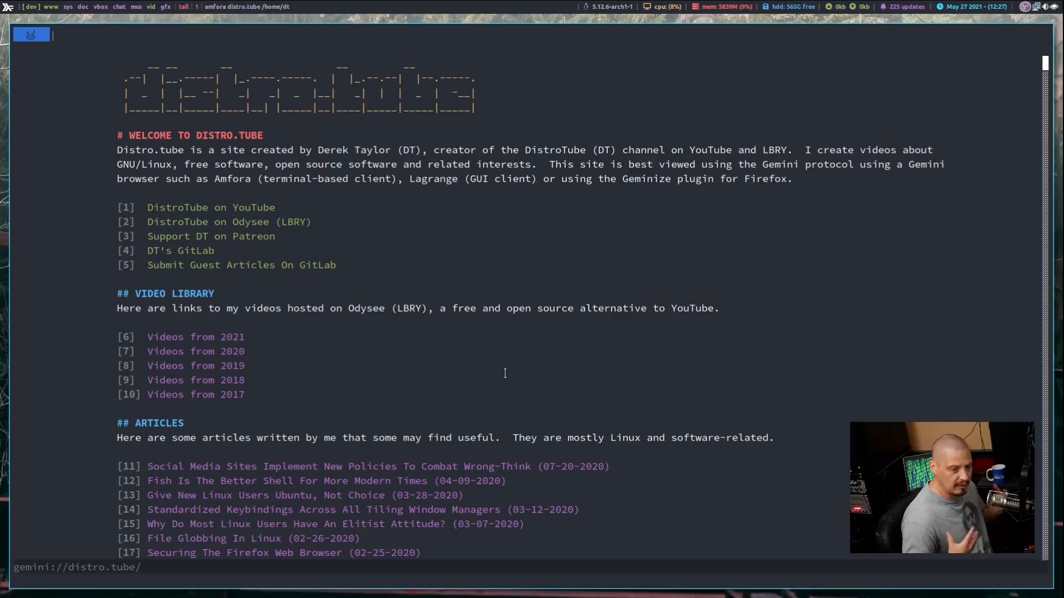
pyautogui.moveTo(509, 215)
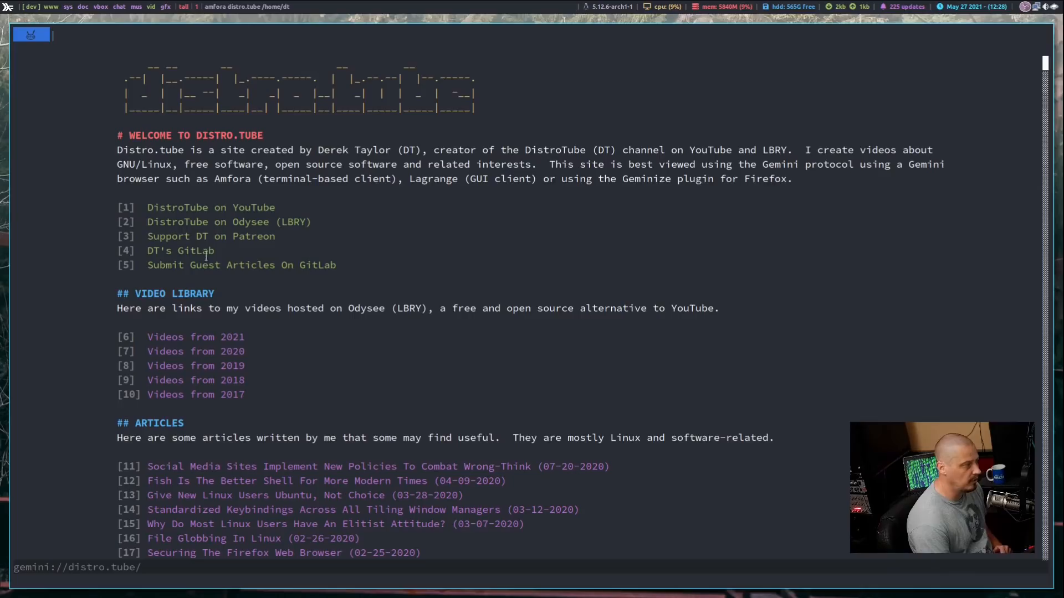
pyautogui.moveTo(466, 445)
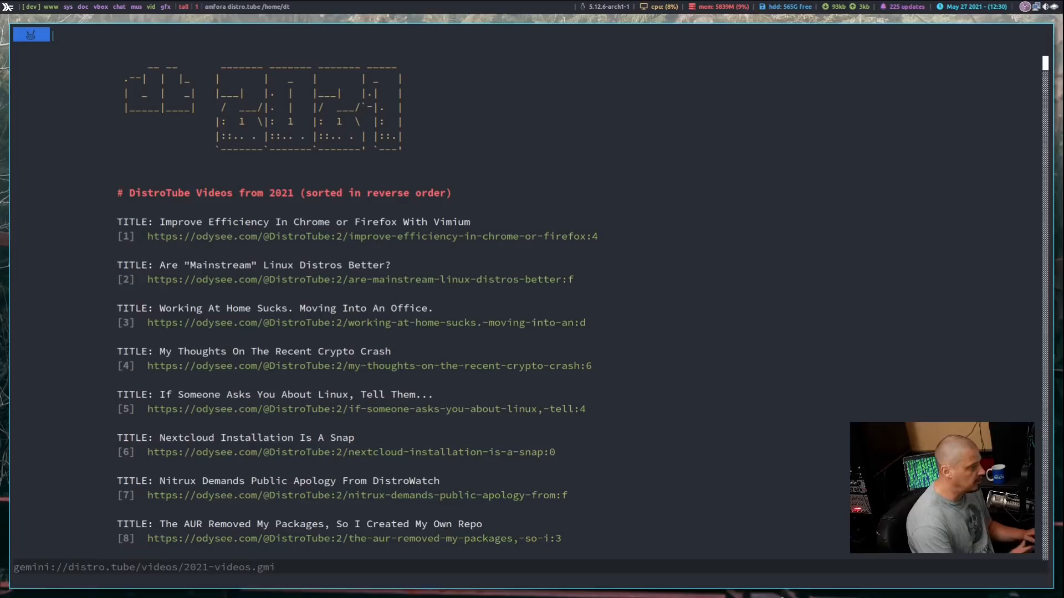
pyautogui.scroll(-3)
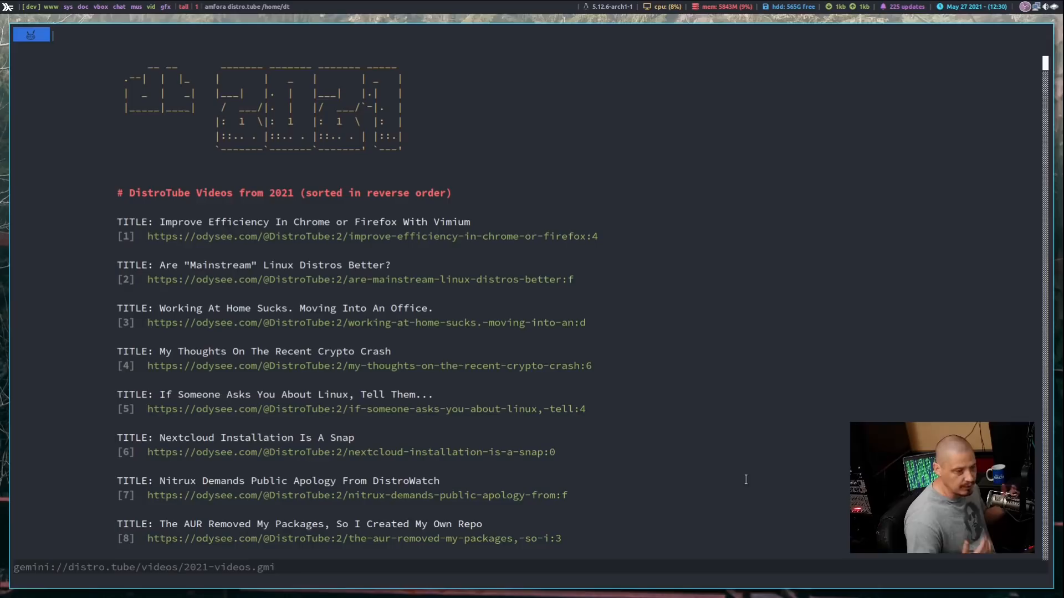
pyautogui.scroll(-3)
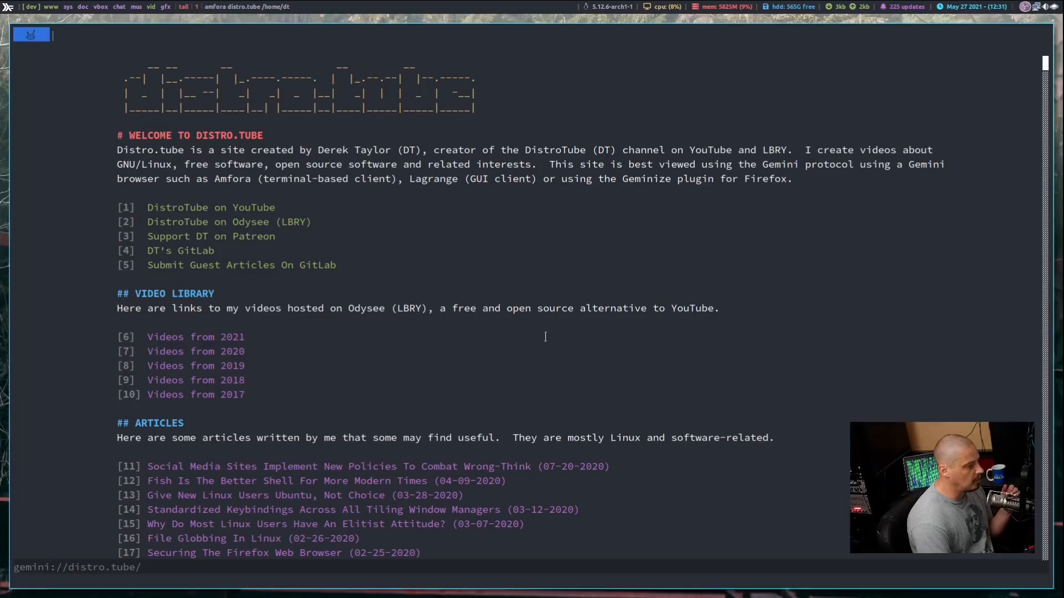
pyautogui.moveTo(283, 398)
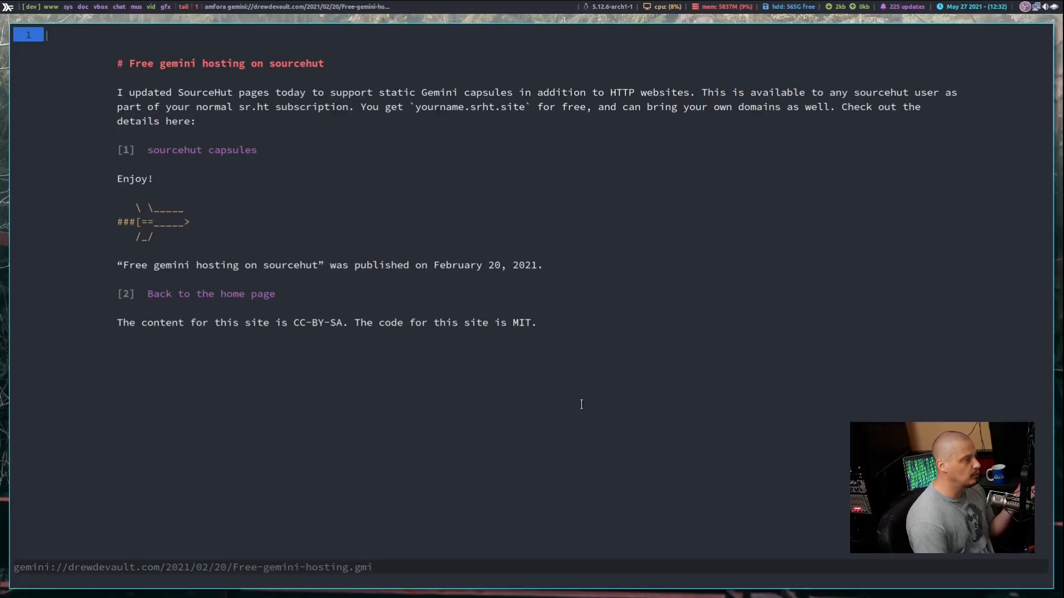
pyautogui.moveTo(518, 297)
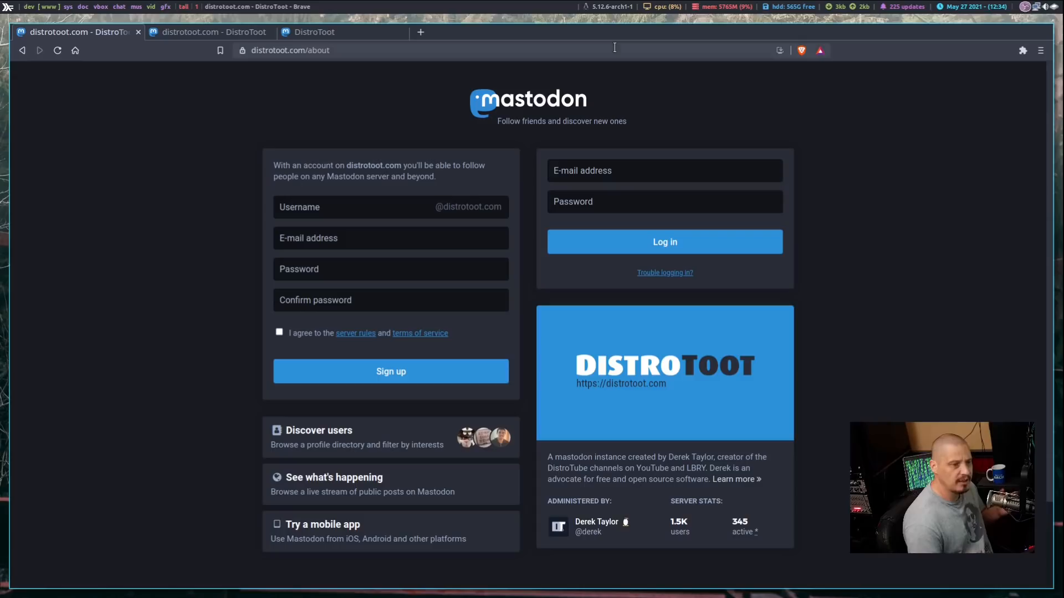
# - Read DistroToot's extended about page, then switch to the DistroTube Odysee channel tab
pyautogui.click(314, 32)
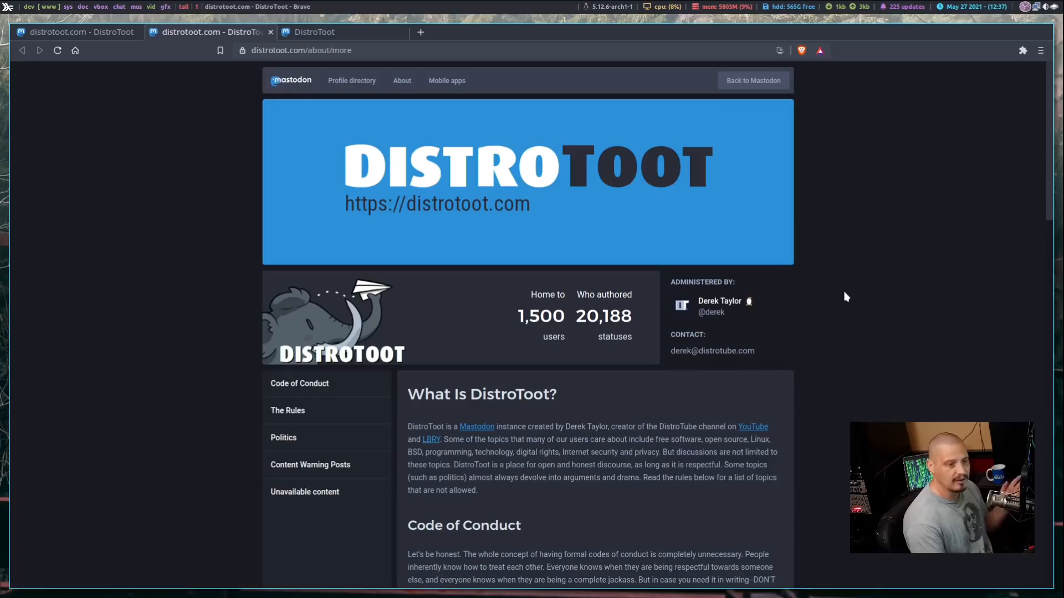
pyautogui.moveTo(858, 299)
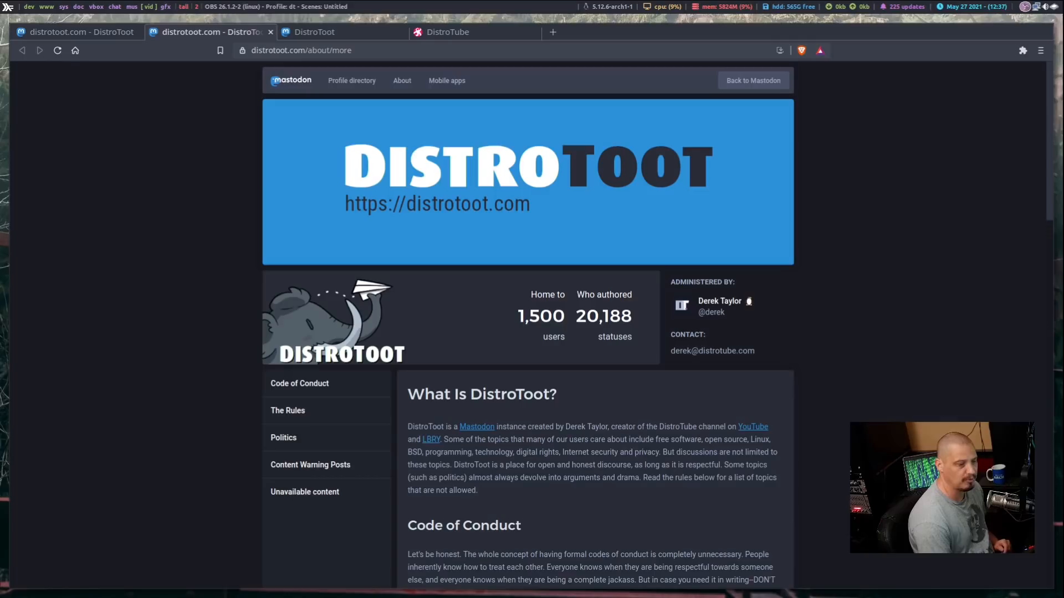
pyautogui.click(448, 33)
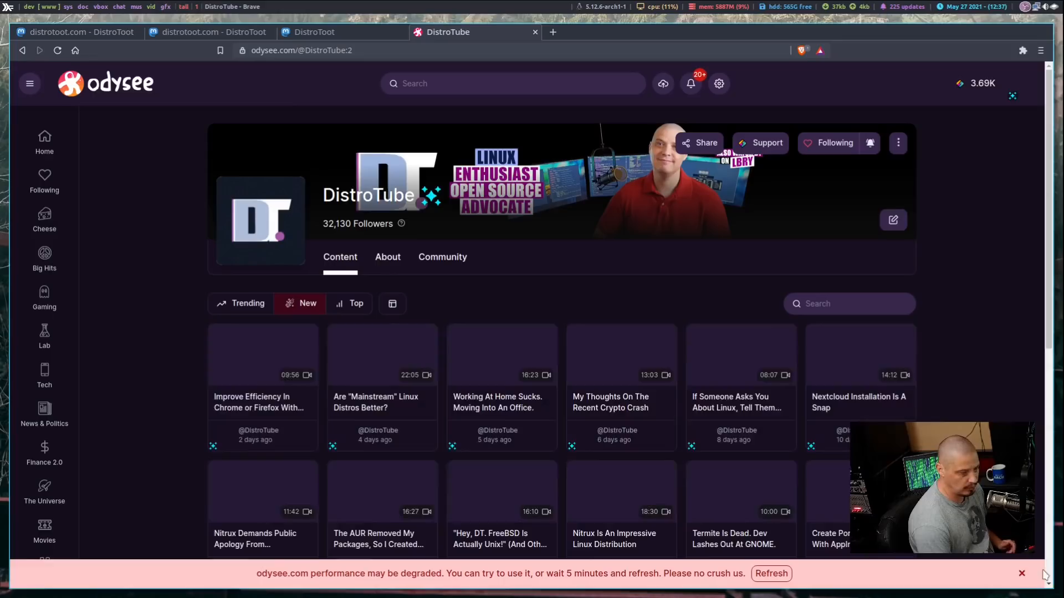